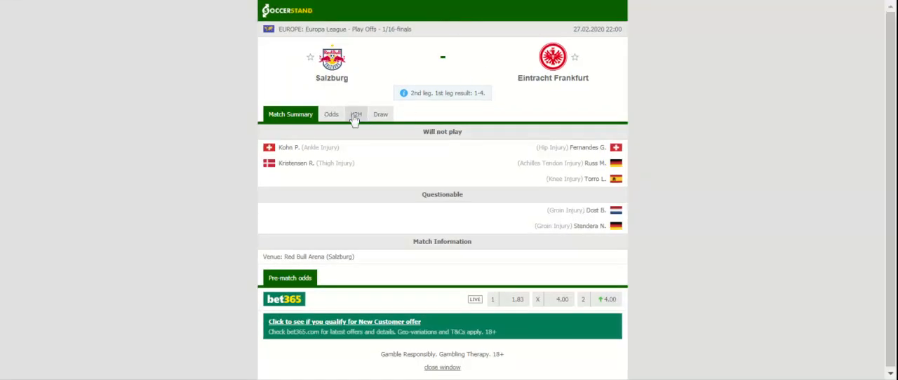
Show the H2H section with the two past Salzburg–Eintracht Frankfurt meetings
{"action": "left_click", "coordinate": [355, 114]}
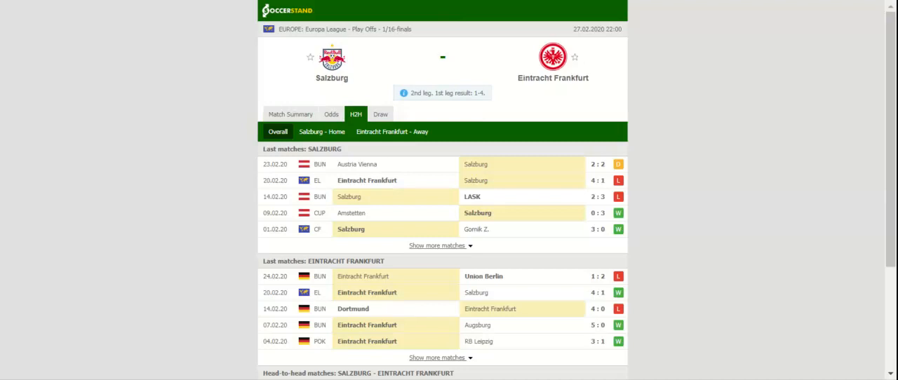
{"action": "scroll", "scroll_direction": "down", "scroll_amount": 3}
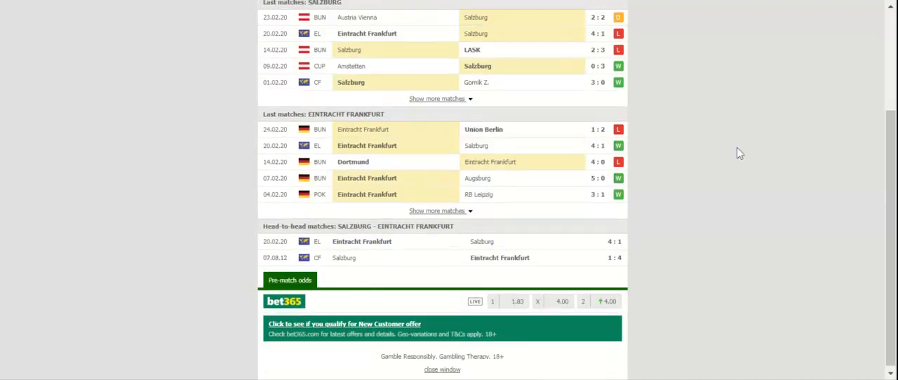
Show each bookmaker's double-chance (DC) odds for Salzburg vs Eintracht Frankfurt
{"action": "left_click", "coordinate": [337, 114]}
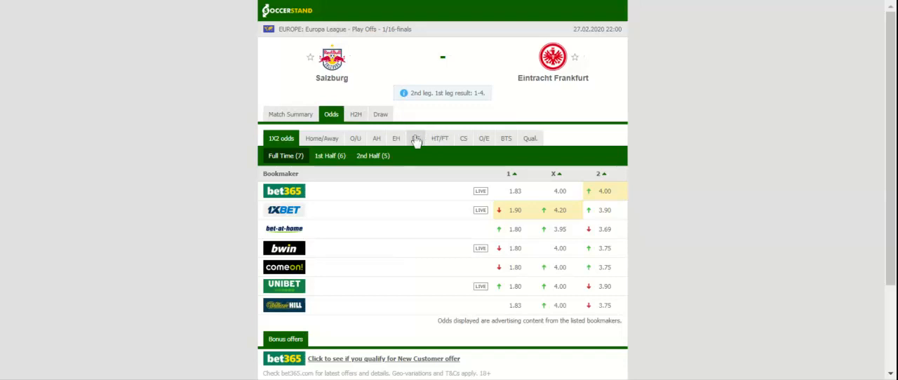
{"action": "left_click", "coordinate": [415, 138]}
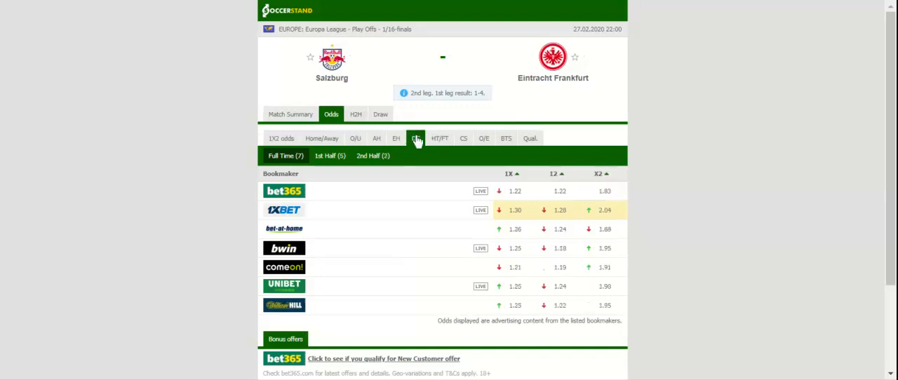
{"action": "left_click", "coordinate": [416, 137]}
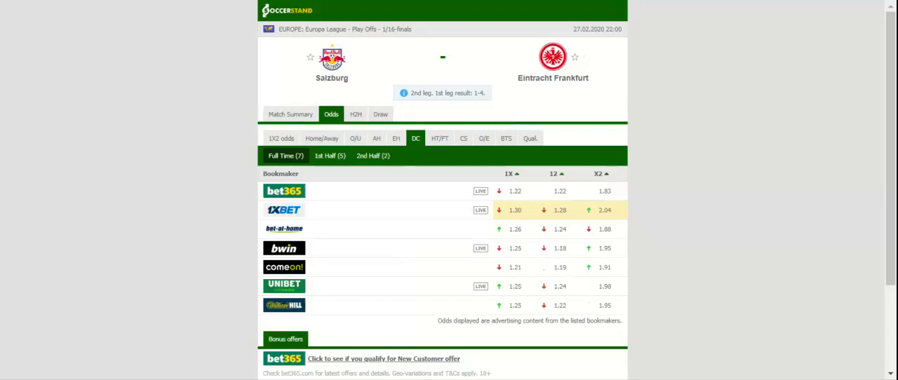